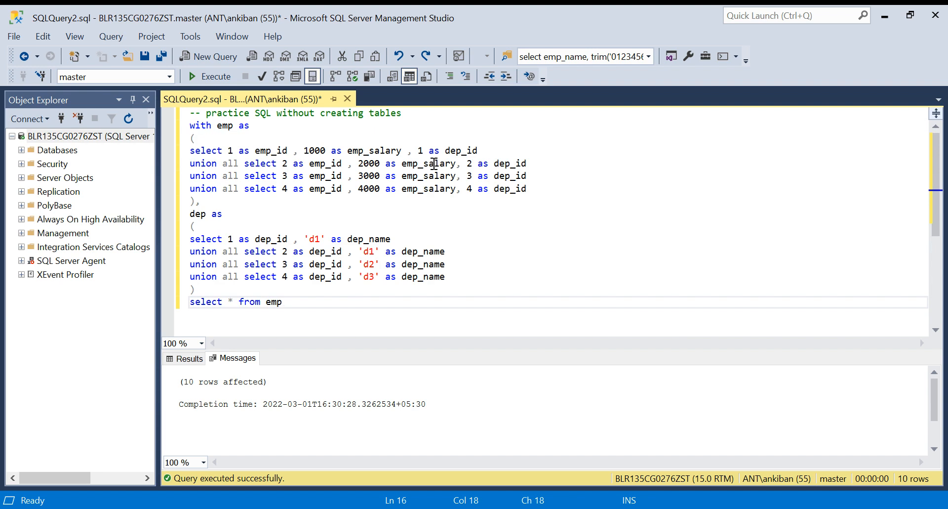
Select the emp and dep CTE names in the query editor.
double_click(224, 125)
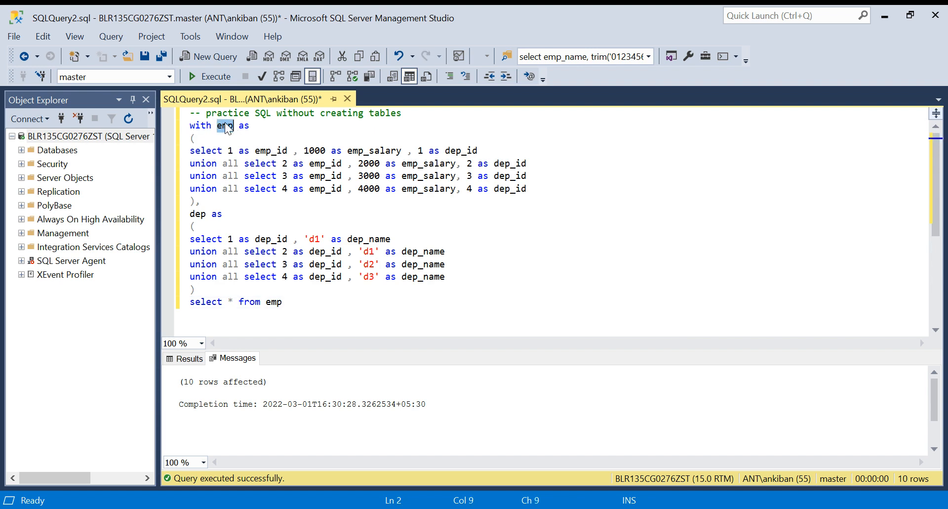
double_click(197, 214)
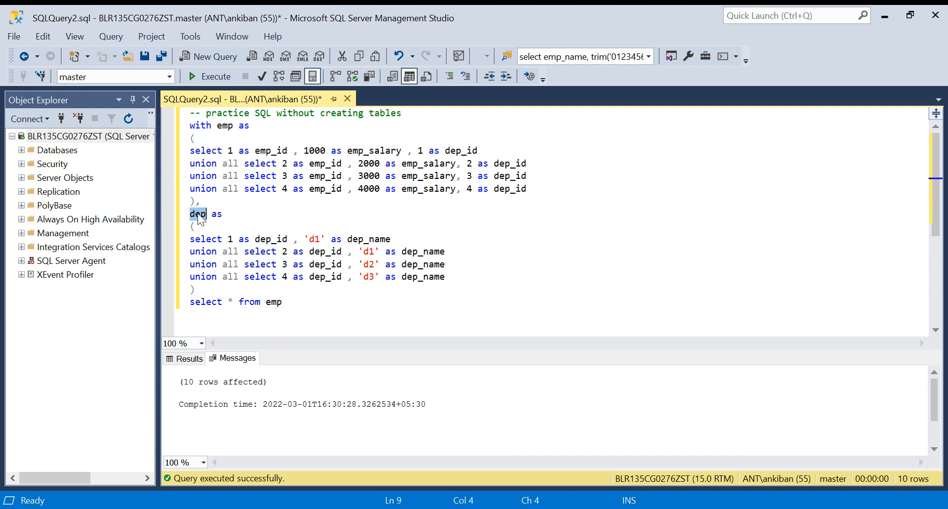
double_click(224, 125)
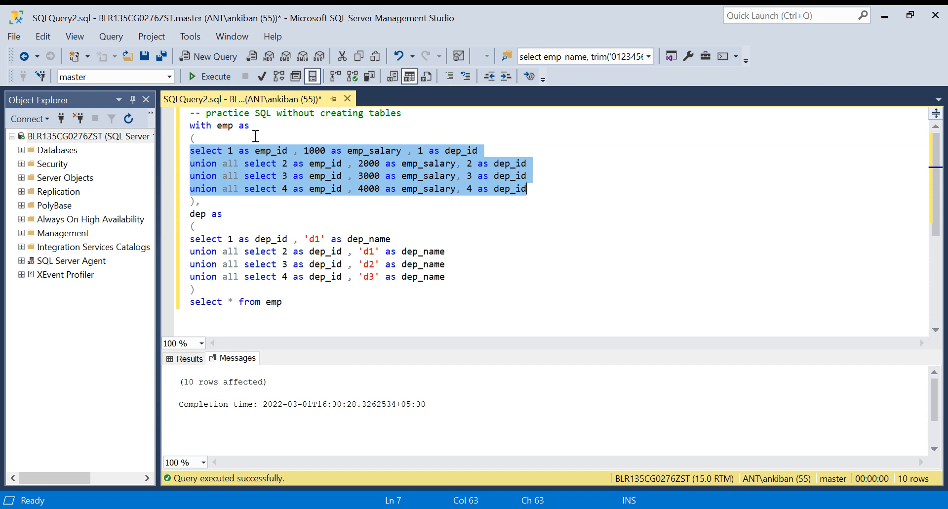
mouse_move(283, 159)
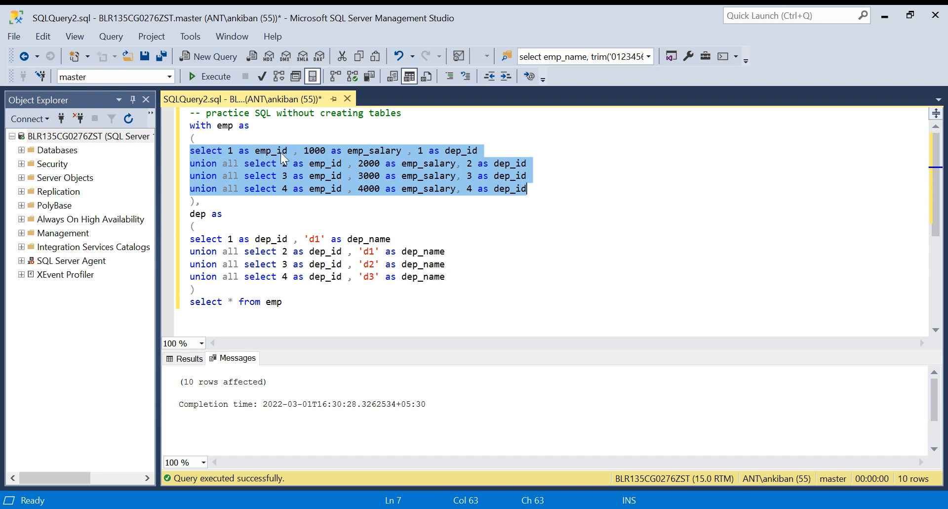
mouse_move(499, 150)
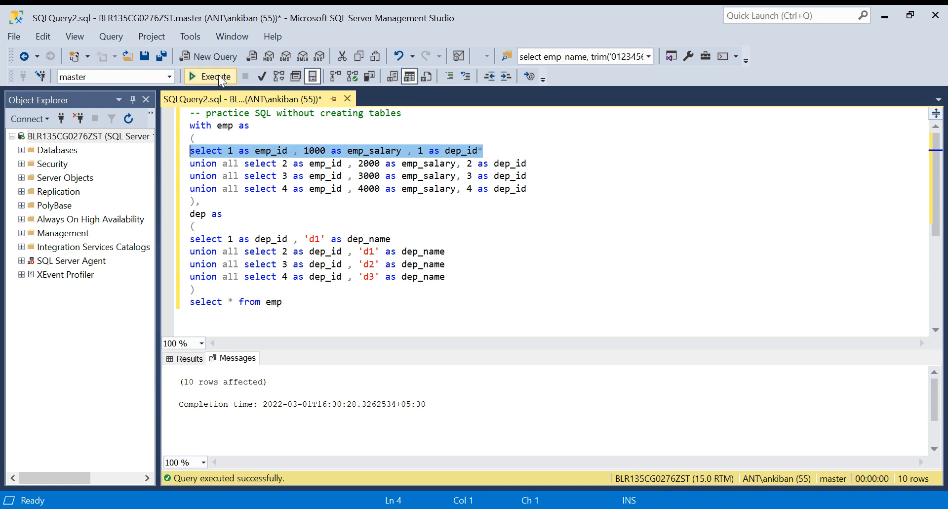
Run the employee select lines alone, then the dep CTE's union all selects returning four rows.
left_click(210, 76)
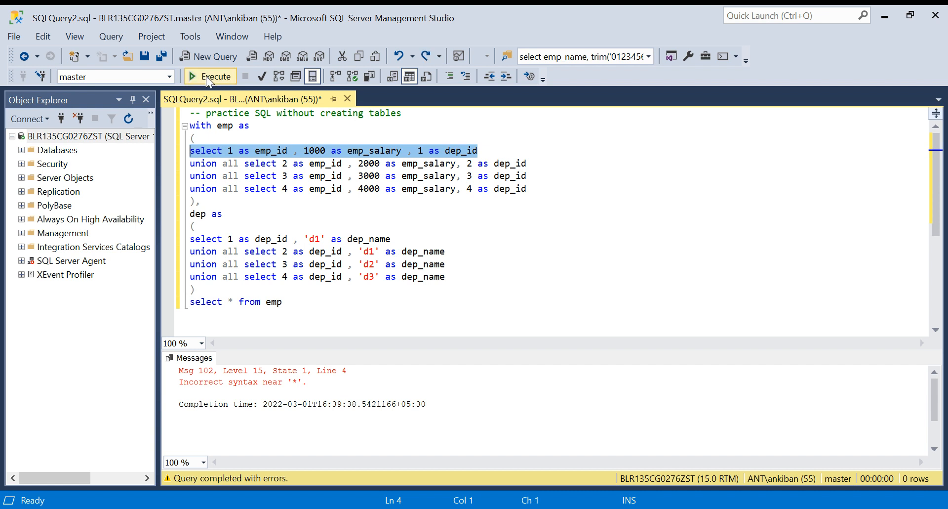
left_click(210, 76)
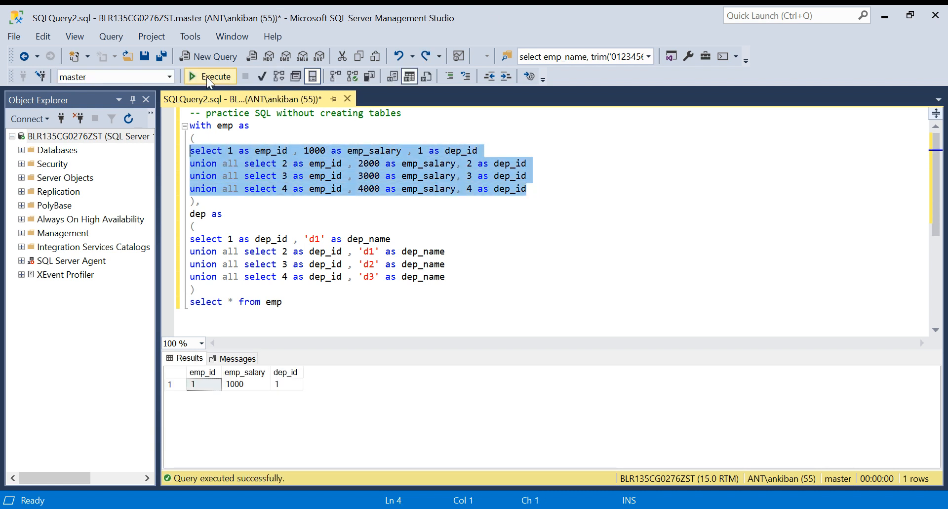
left_click(210, 76)
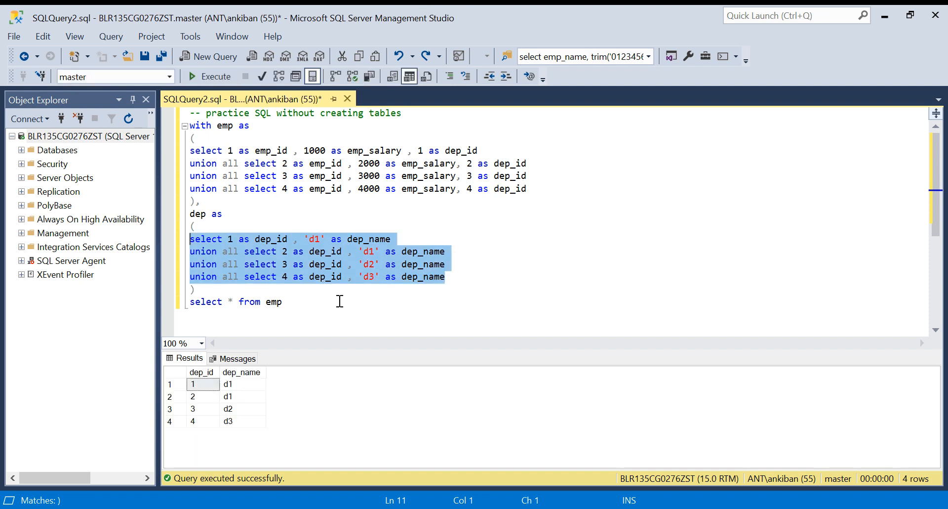
left_click(426, 264)
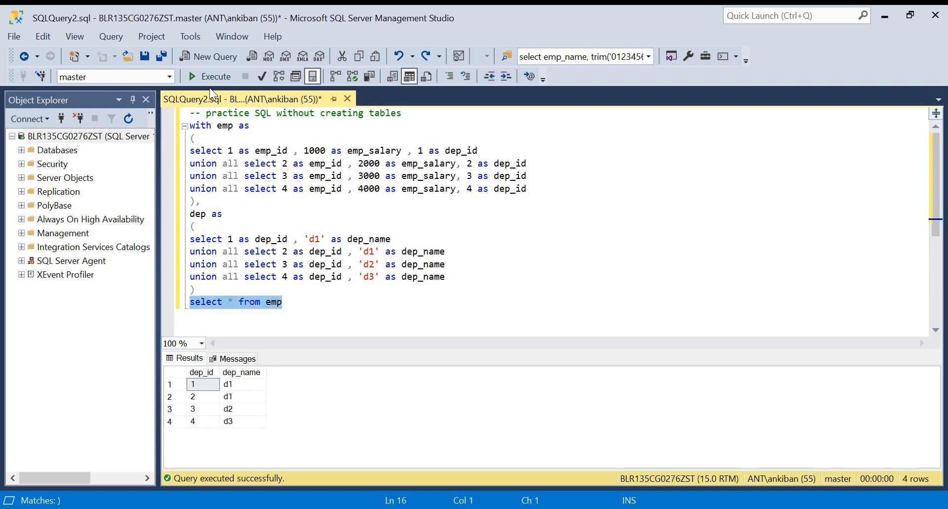
Run select * from emp alone, then the full query listing the emp CTE rows.
left_click(208, 76)
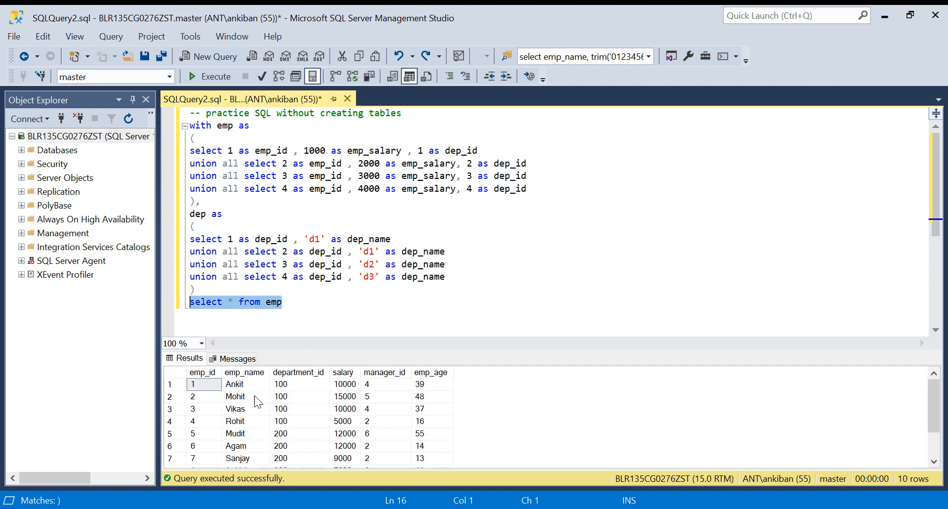
mouse_move(271, 314)
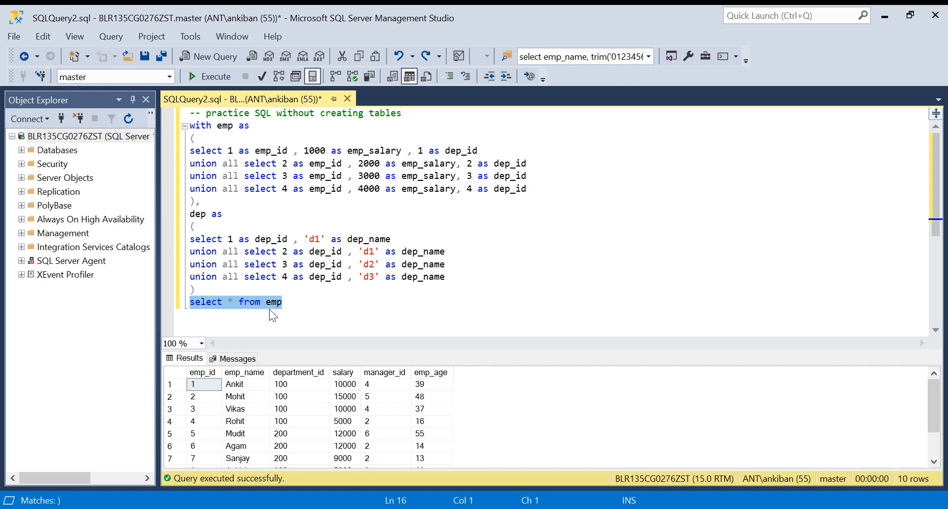
left_click(215, 76)
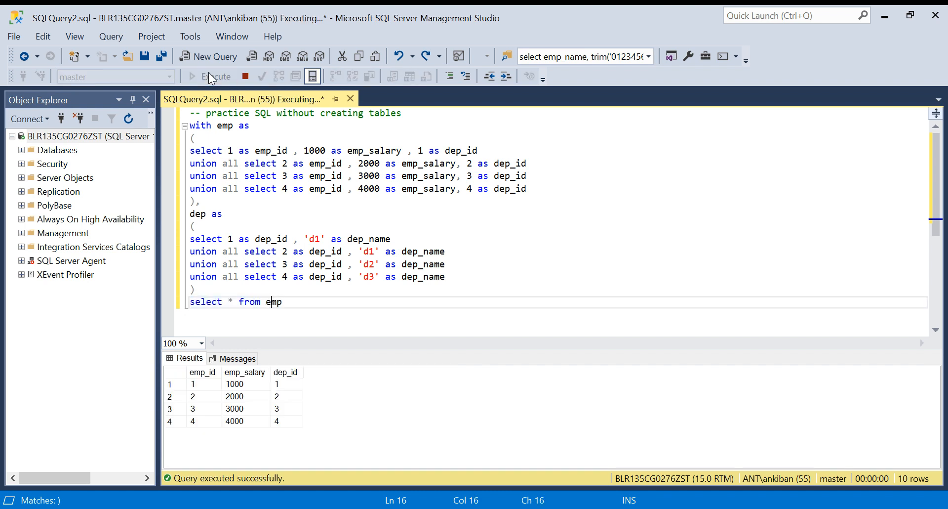
double_click(225, 125)
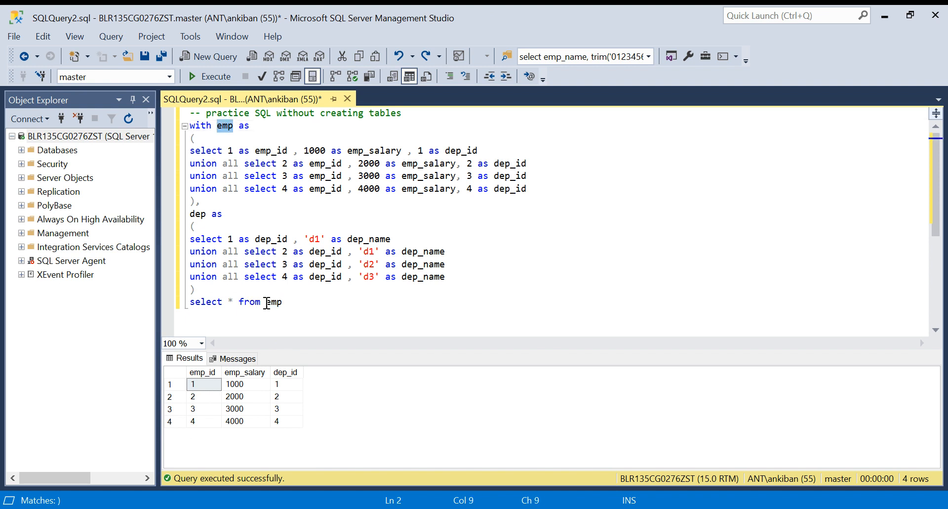
Rename the CTE to emp1, run it to get the real emp table's ten rows, then restore emp.
double_click(271, 301)
type("1")
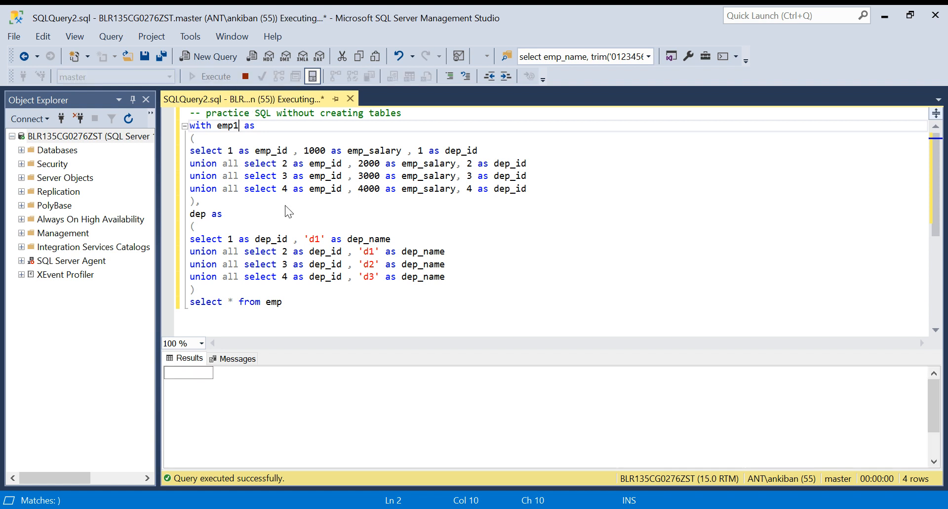
left_click(215, 75)
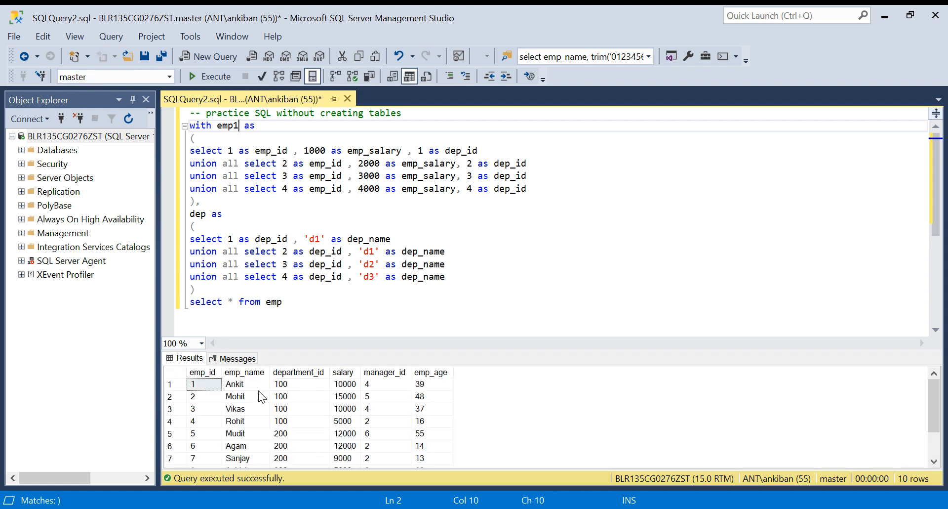
left_click(282, 302)
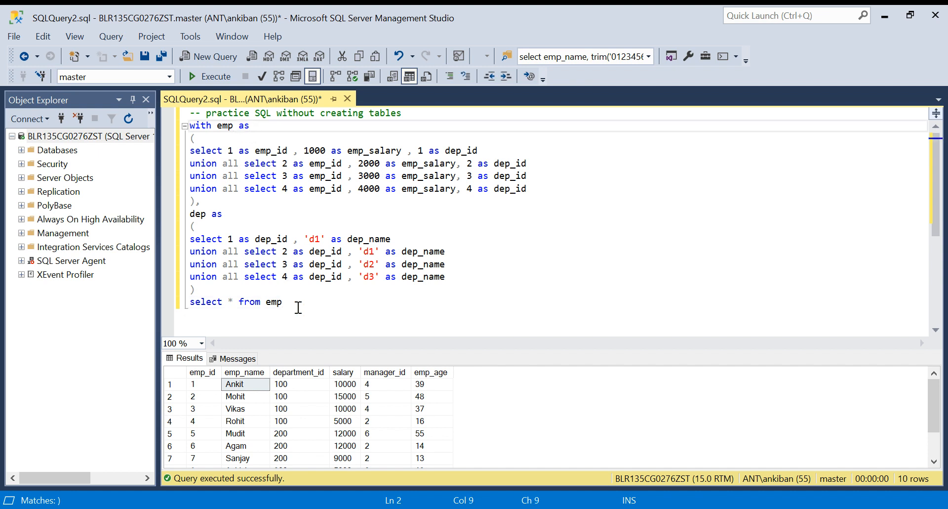
Add 'inner join dep on emp.dep_id=dep.dep_id' under the final select and execute it.
type("inner join dep")
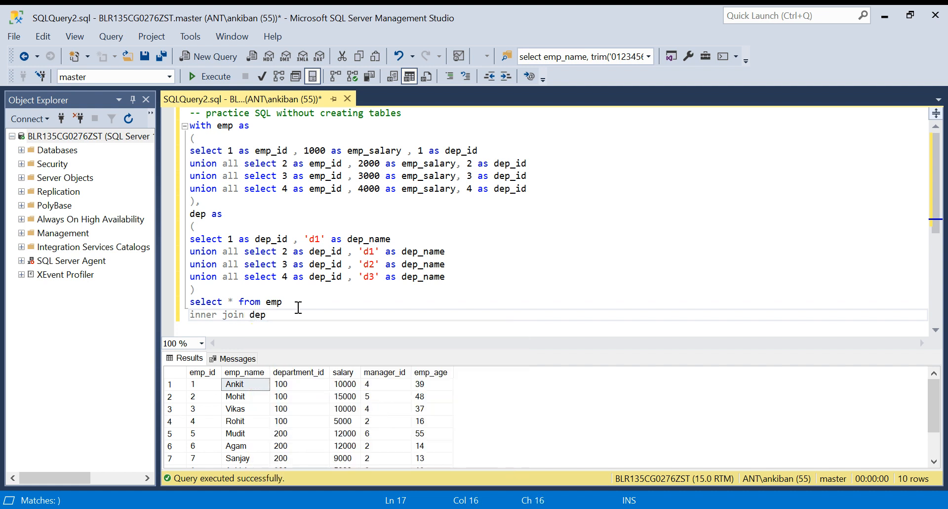
type("on")
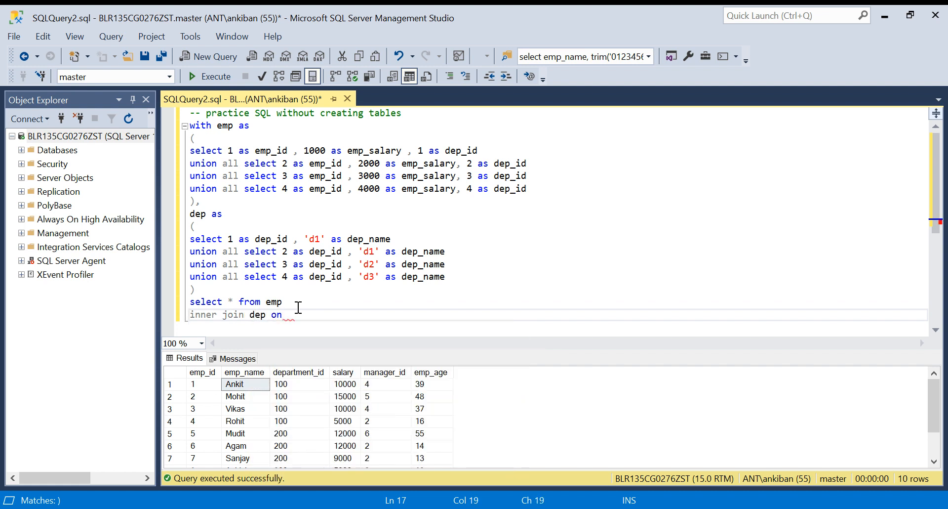
type("emp.")
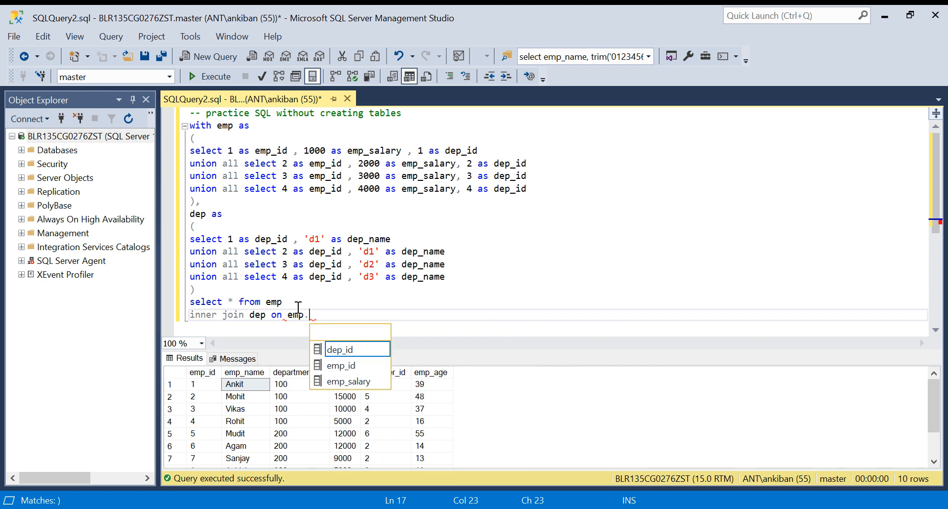
type("dep_")
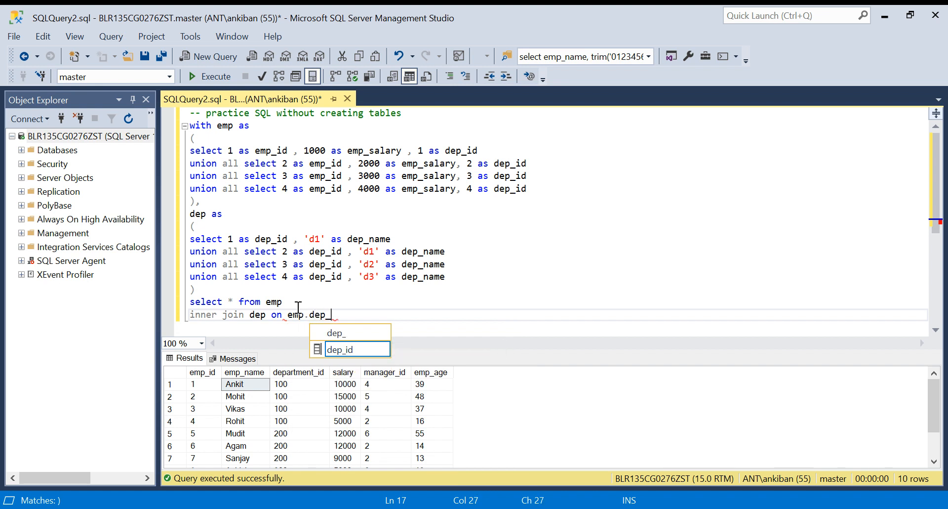
type("id=")
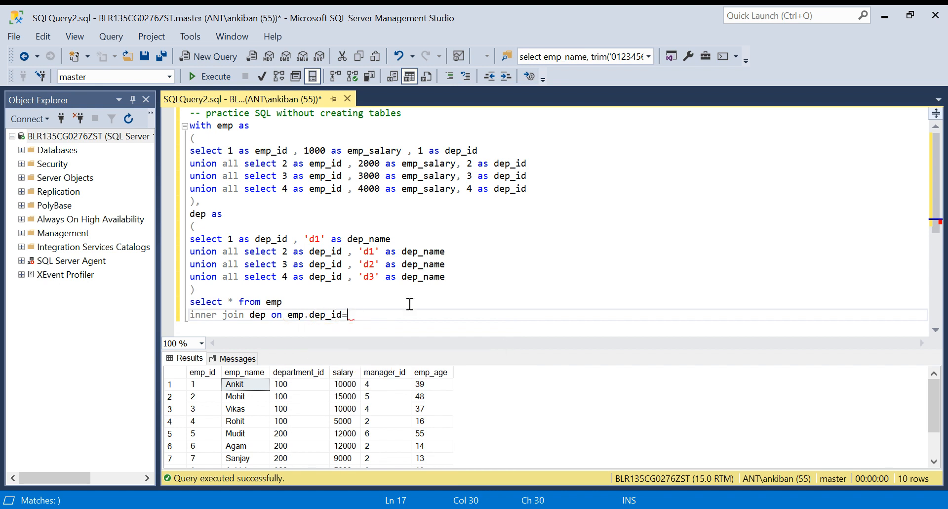
type("dep.e")
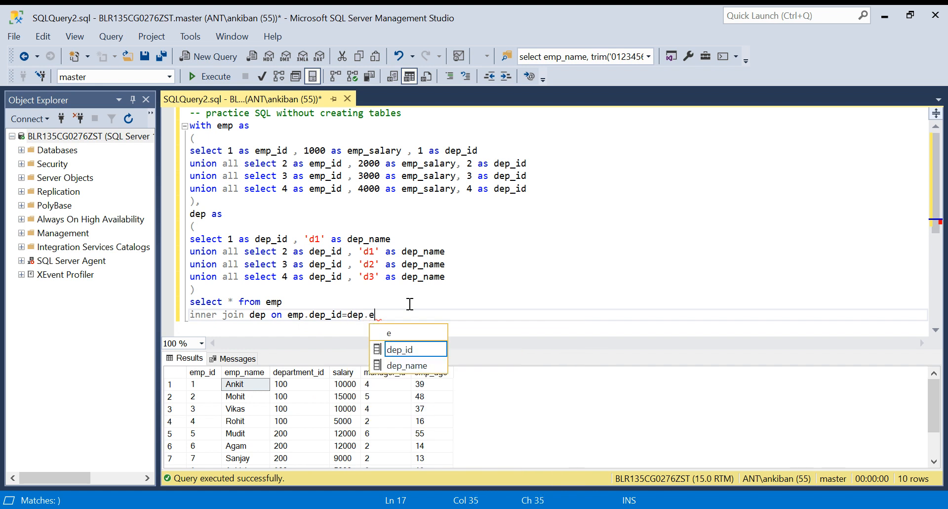
type("dep_id")
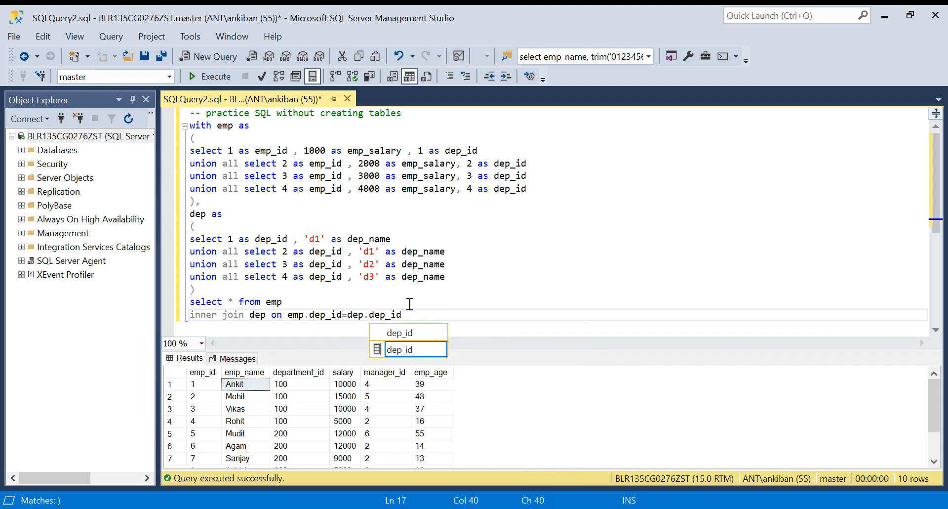
left_click(215, 76)
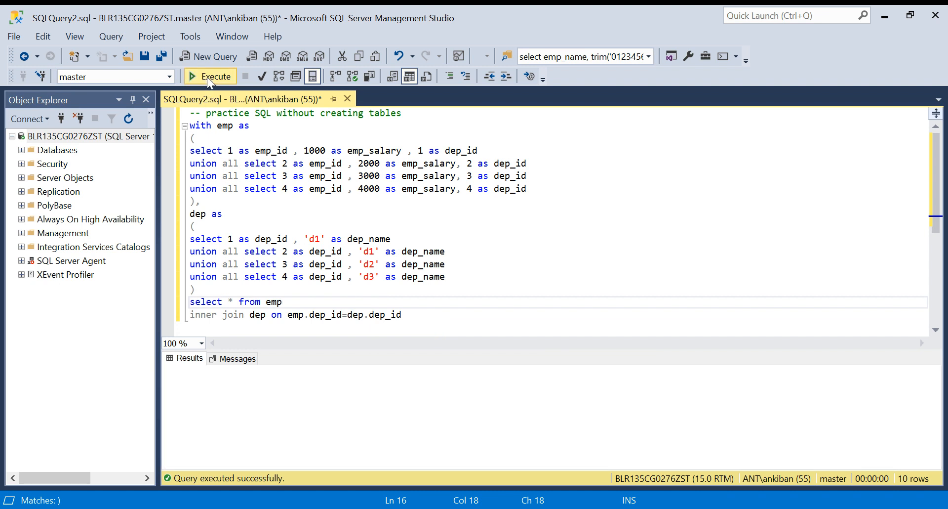
Execute the joined query to return four rows of emp_id, emp_salary, dep_id and dep_name.
left_click(210, 76)
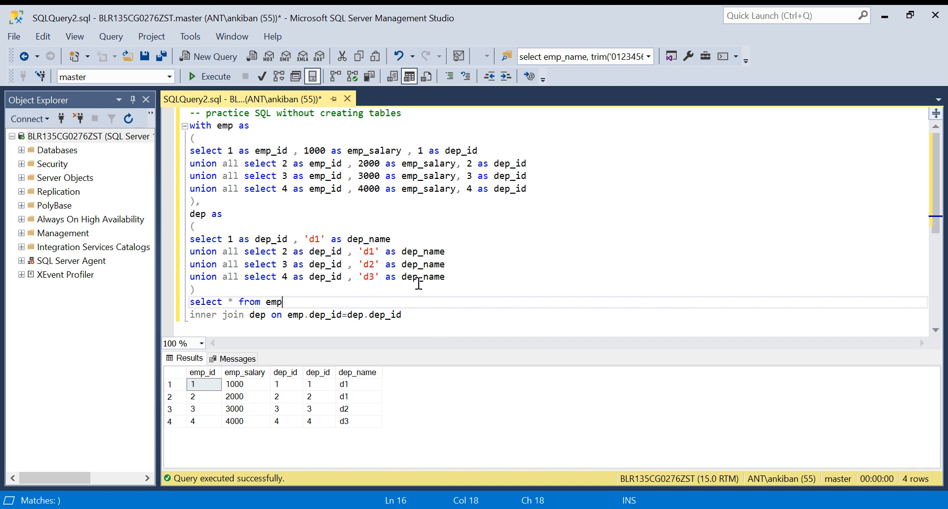
mouse_move(494, 377)
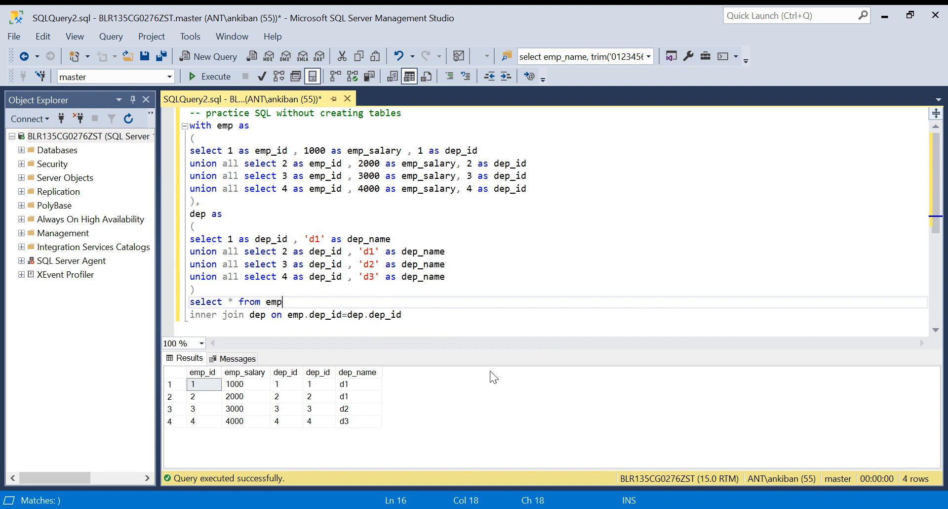